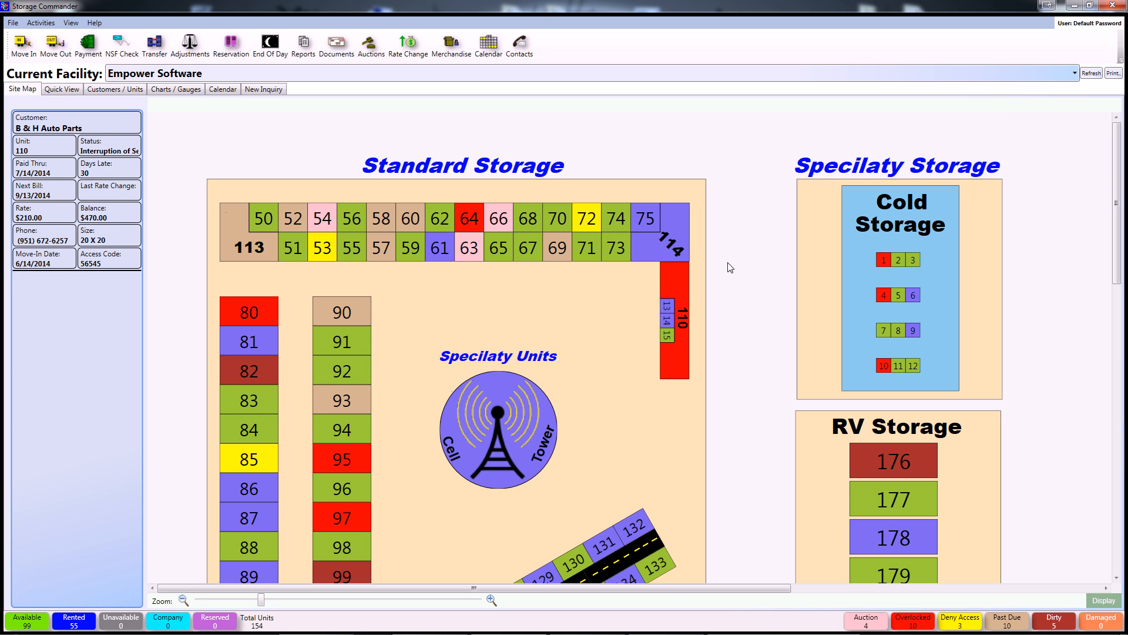
Step: Bring up the Rate Changes window on the Create Changes tab showing the existing 10% Increase
left_click(585, 217)
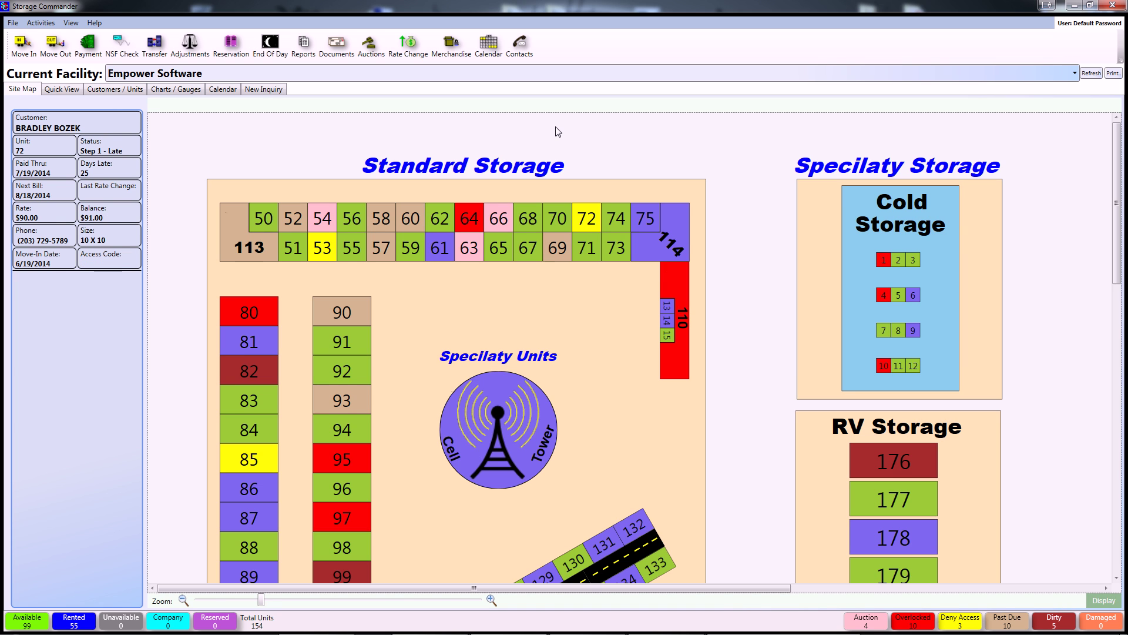
mouse_move(480, 130)
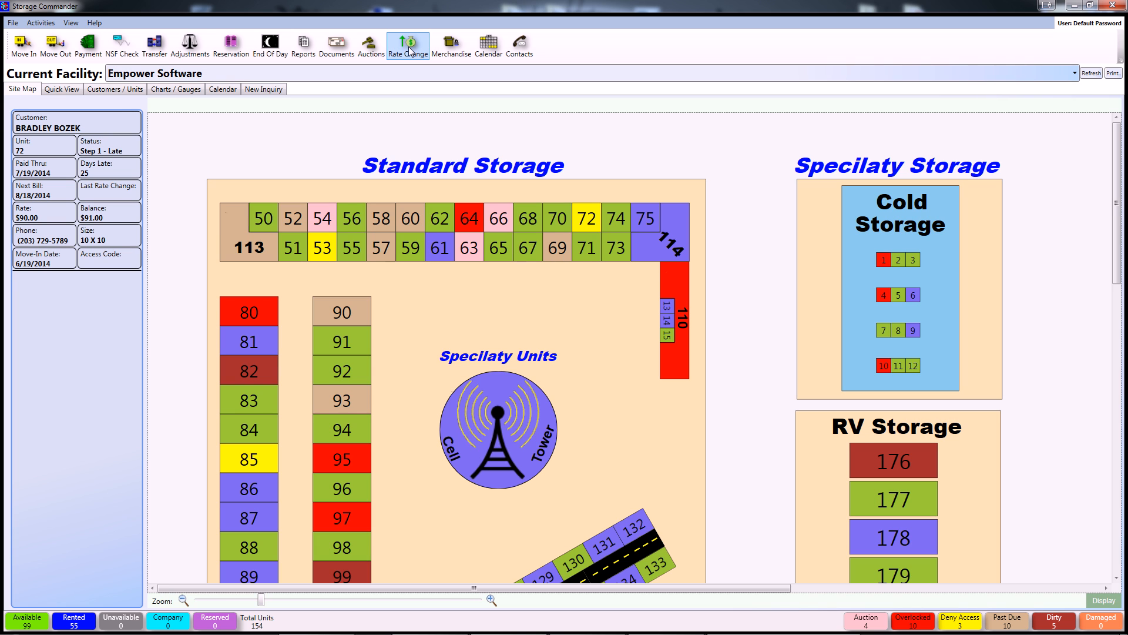
left_click(408, 44)
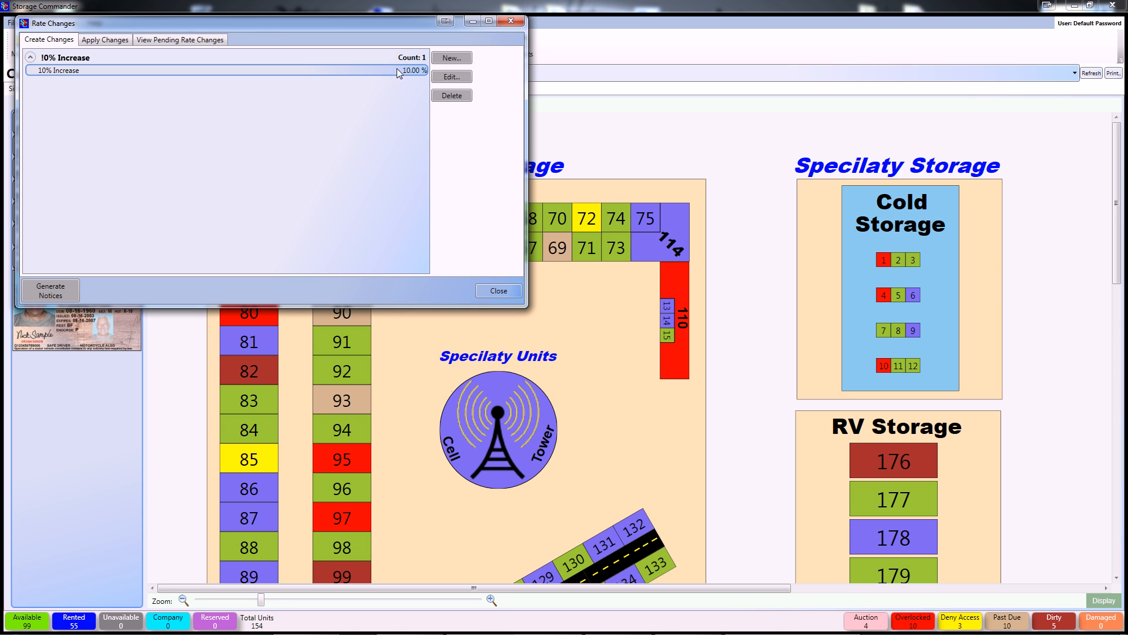
Step: Create a new rate change named '10% Rate Increase' with category '10% Rate Increase'
left_click(450, 57)
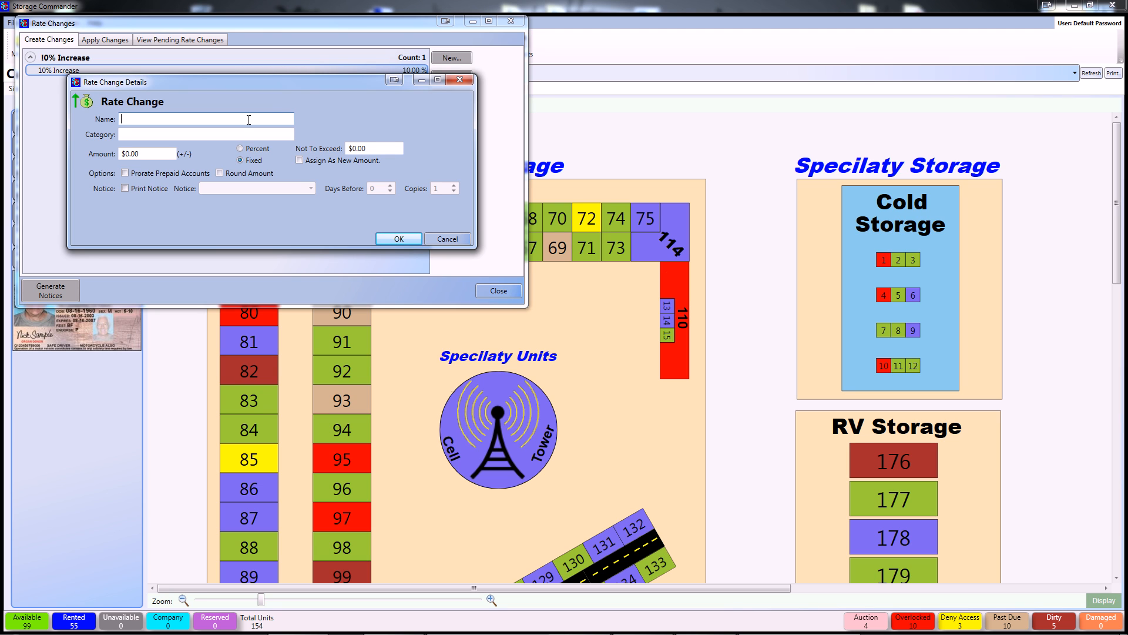
type("10%")
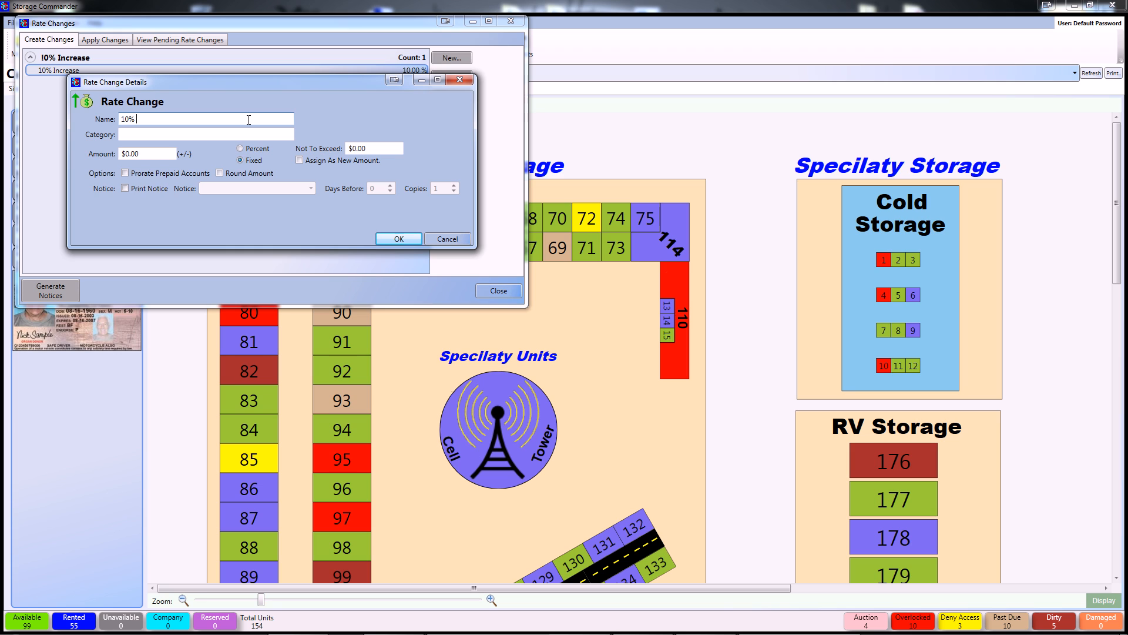
type("Rate Increase")
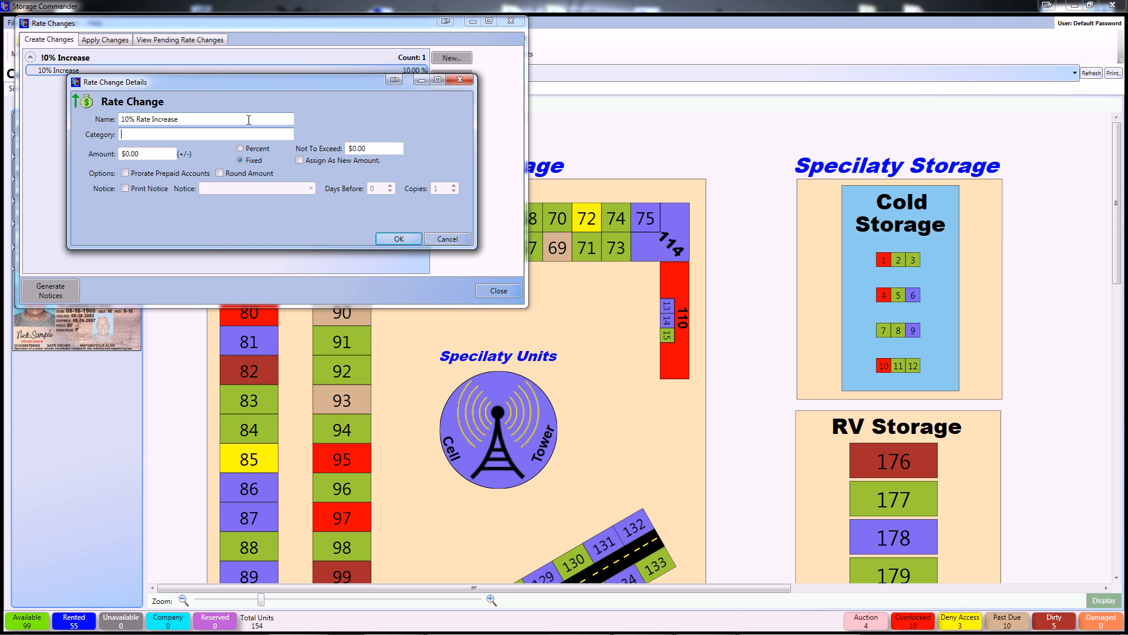
type("10% Rae")
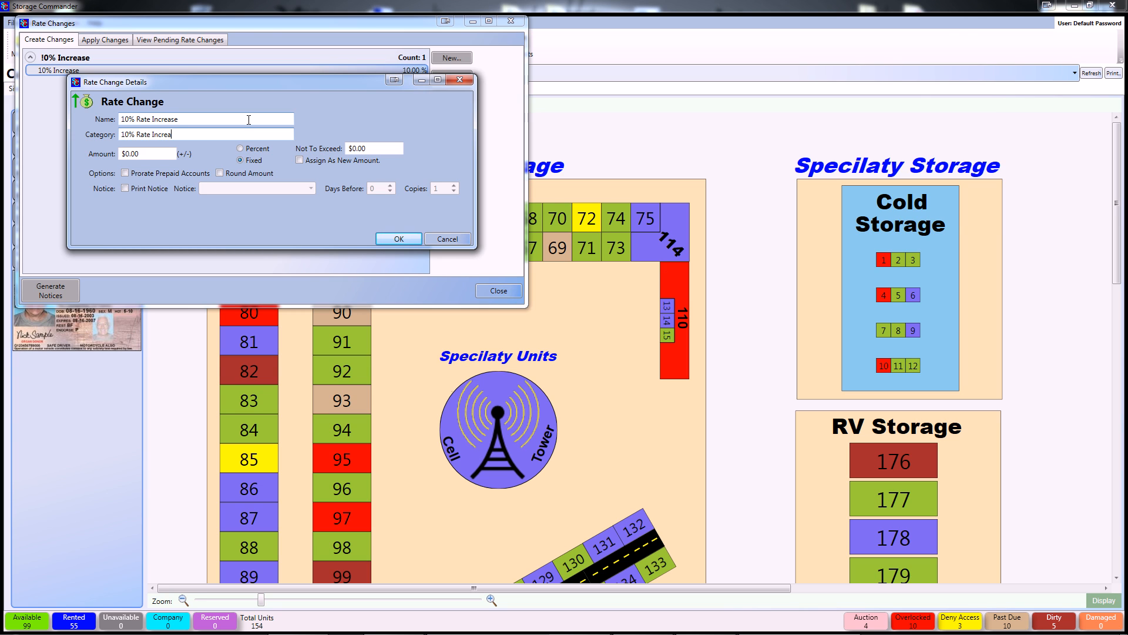
type("se")
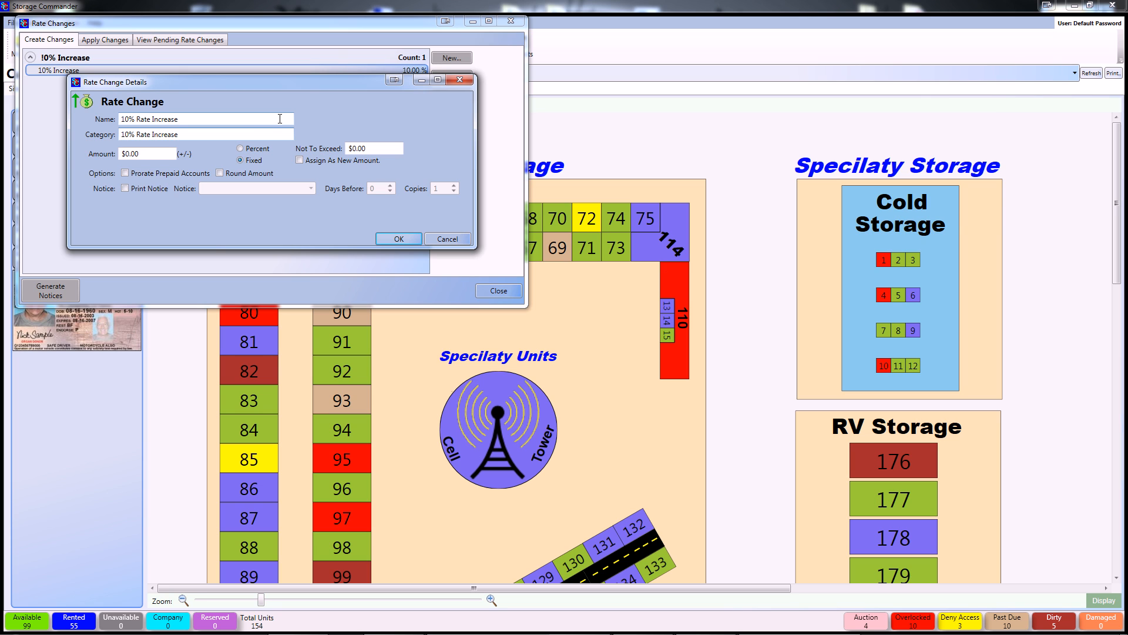
Step: Set amount 10 Percent with a printed Rate Change notice 30 days before, and save it
left_click(257, 188)
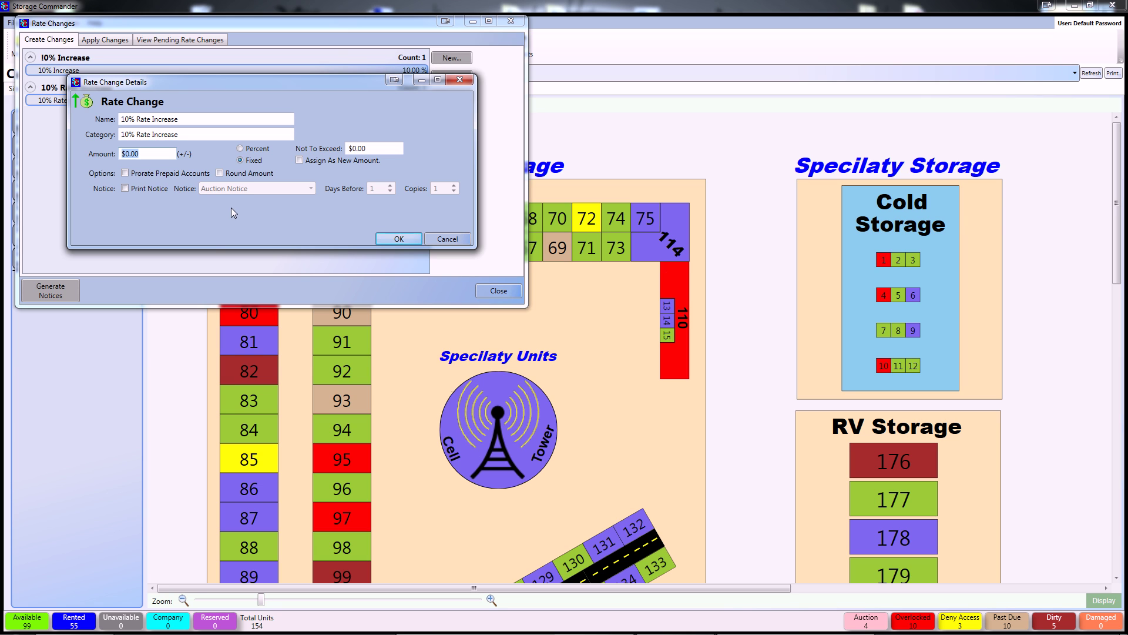
mouse_move(192, 213)
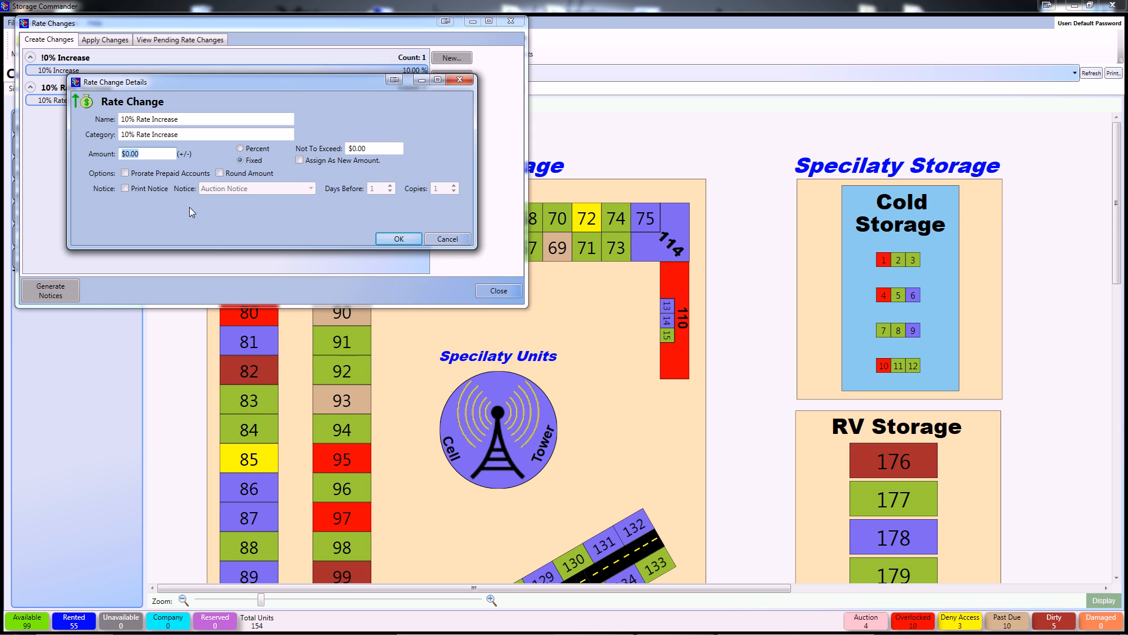
mouse_move(161, 204)
type("10")
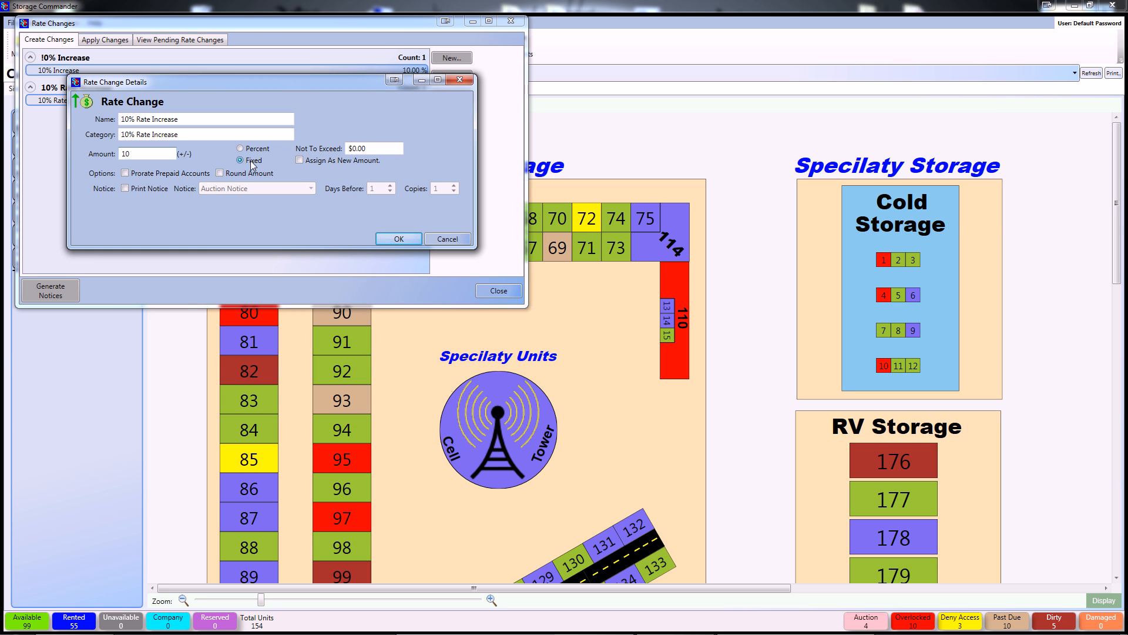
left_click(239, 149)
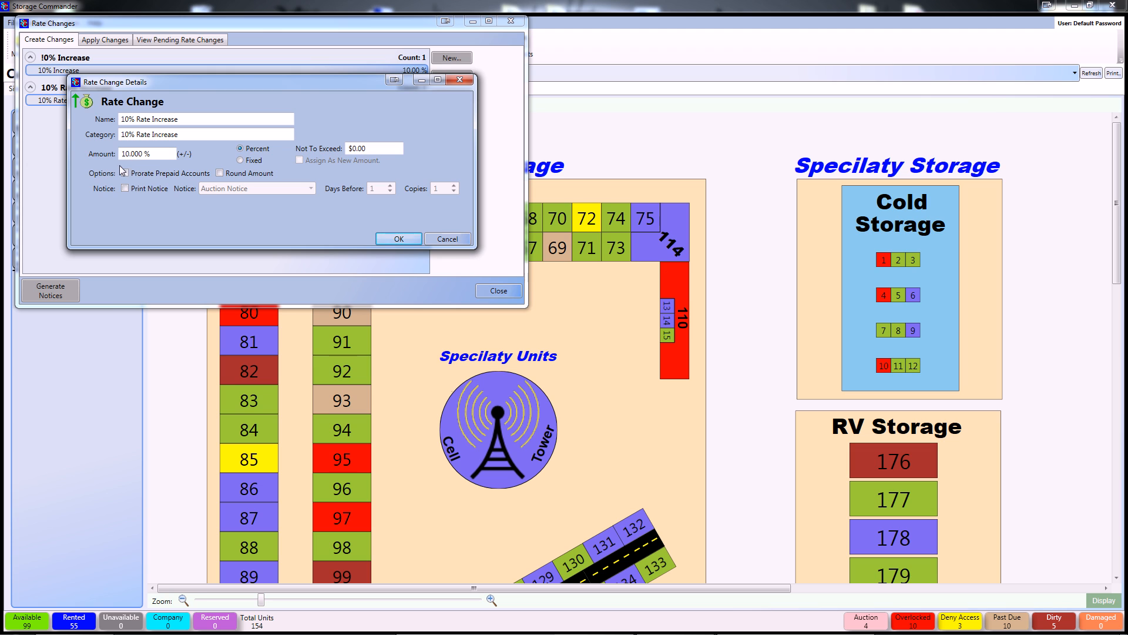
mouse_move(189, 176)
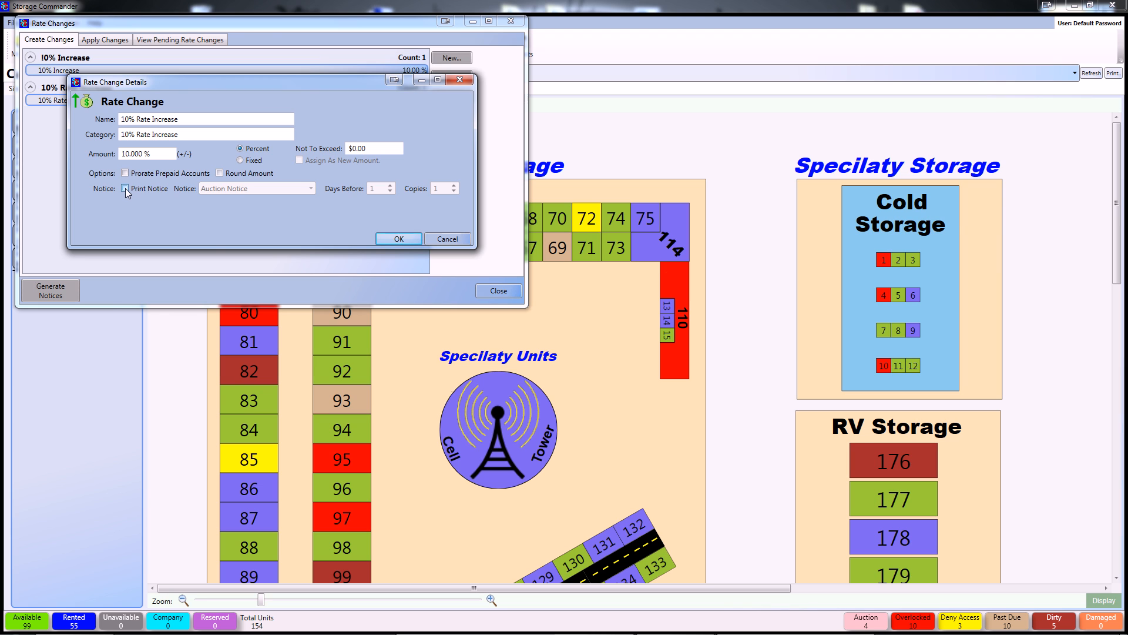
left_click(126, 188)
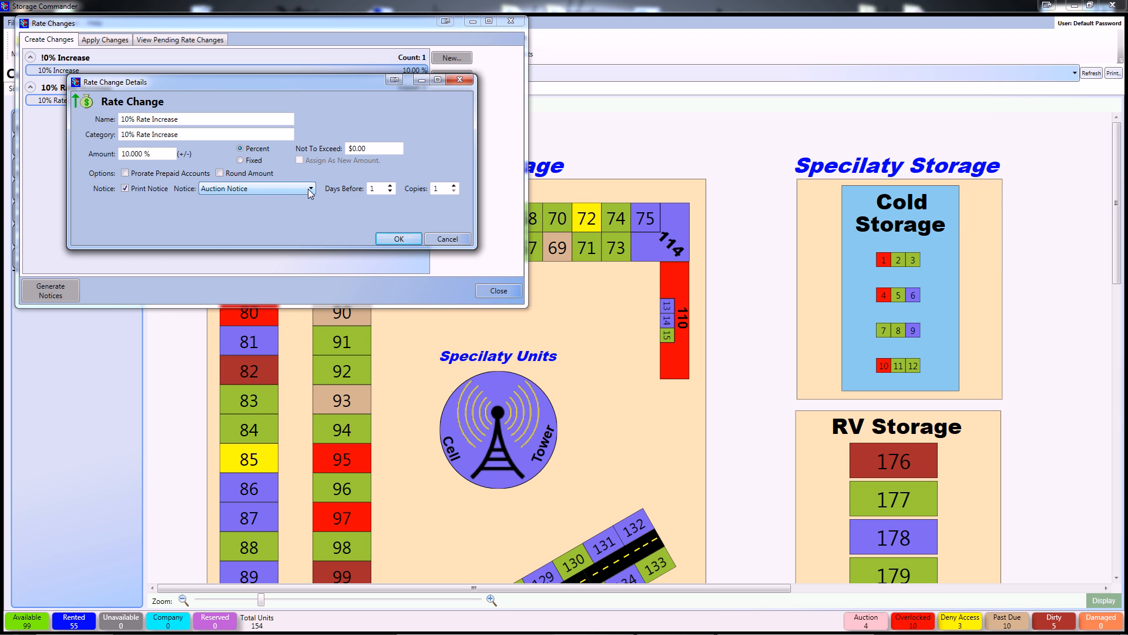
left_click(310, 188)
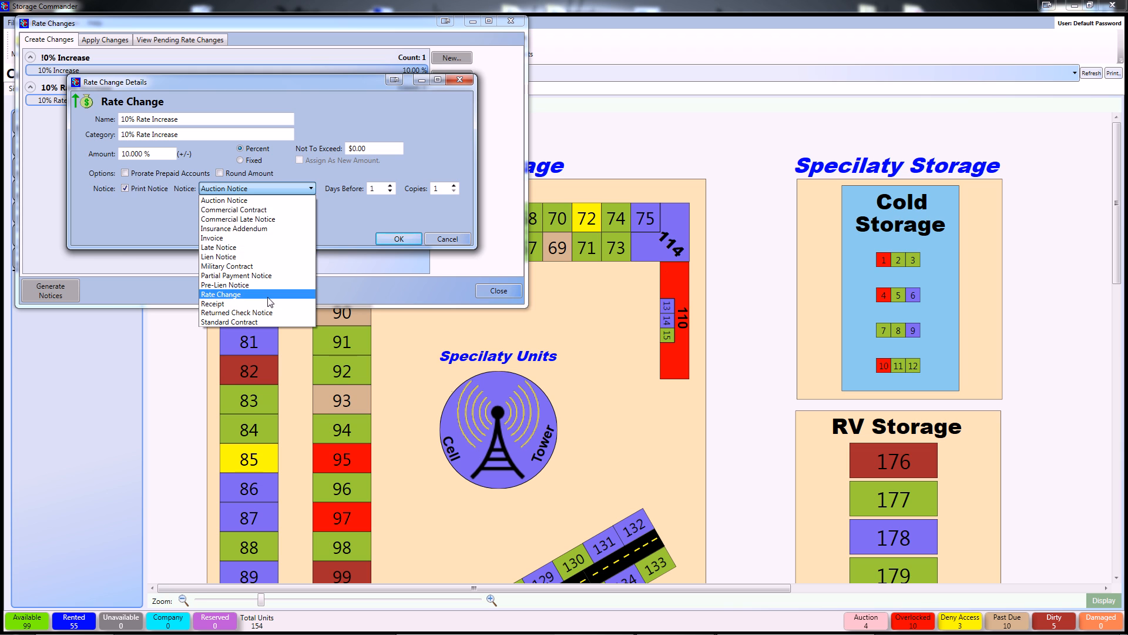
left_click(220, 294)
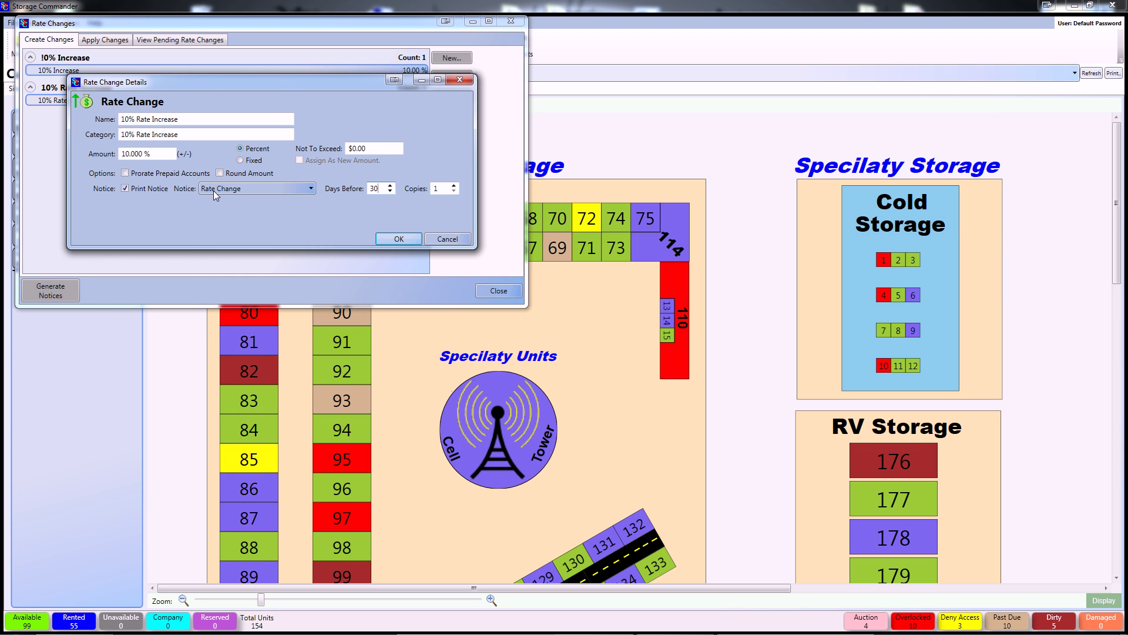
left_click(399, 238)
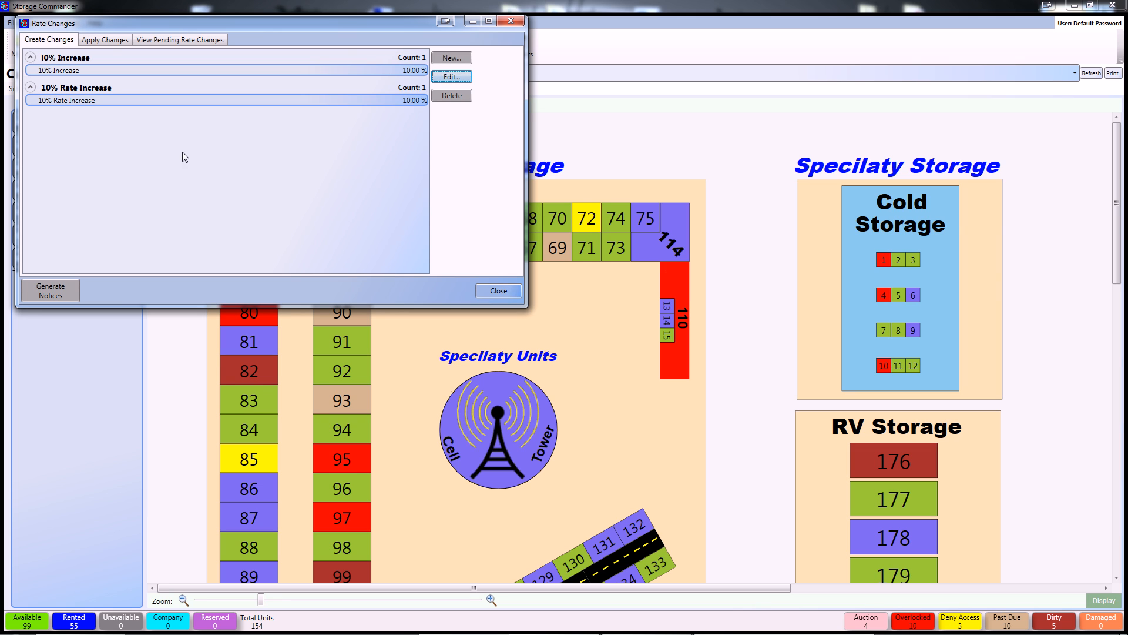
Step: On Apply Changes, try the 10 X 10 size filter, clear it, and filter move-ins before 7/15/2014
left_click(105, 40)
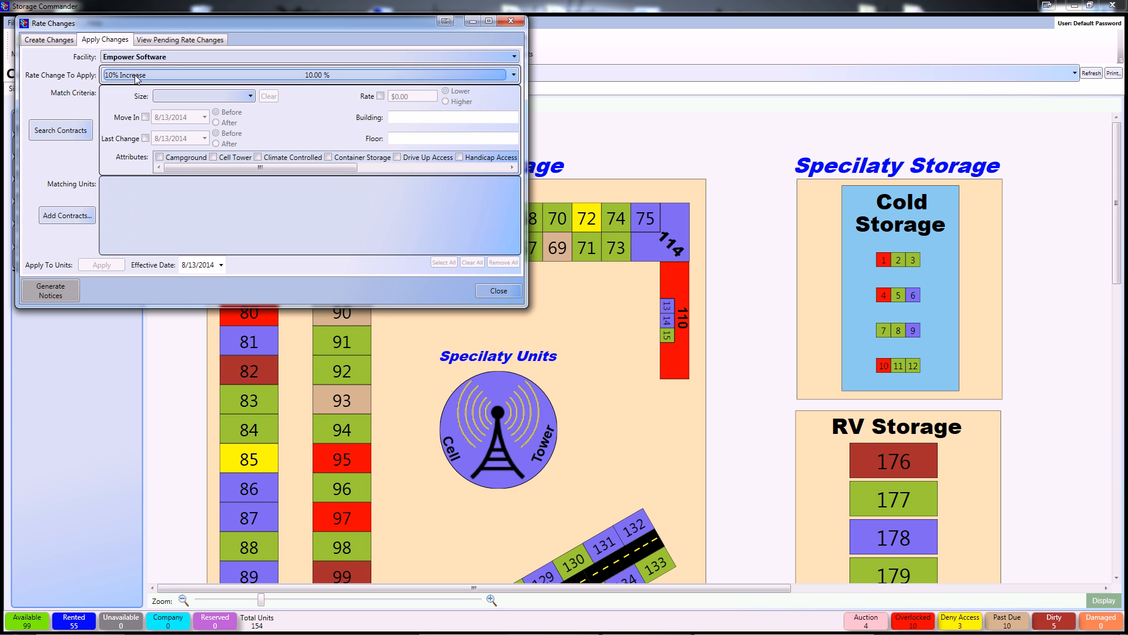
mouse_move(223, 73)
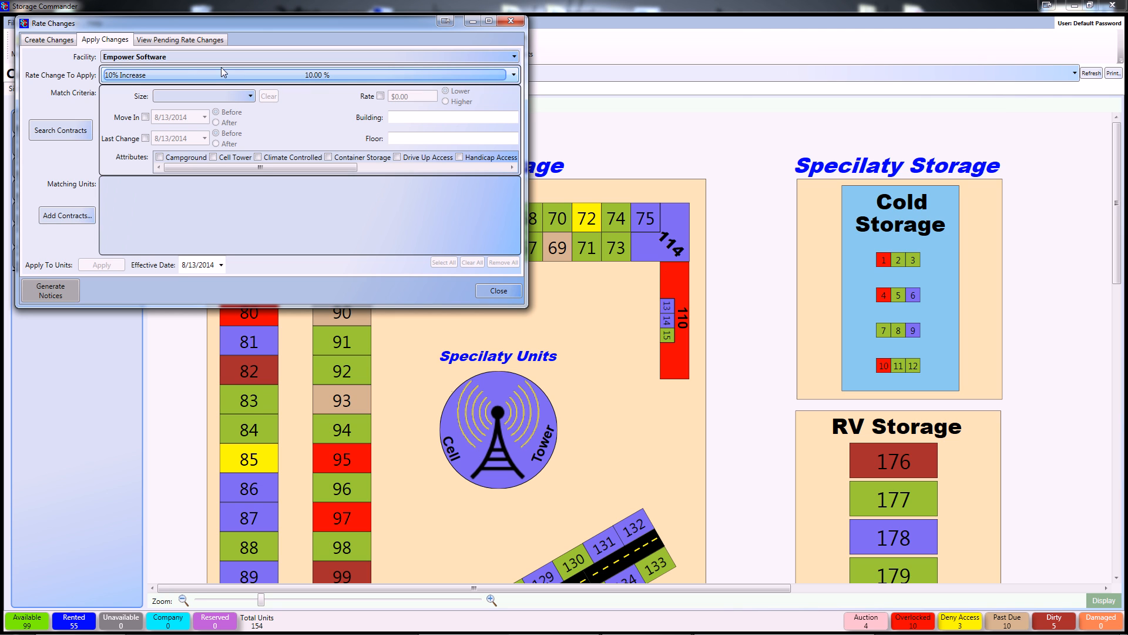
mouse_move(336, 143)
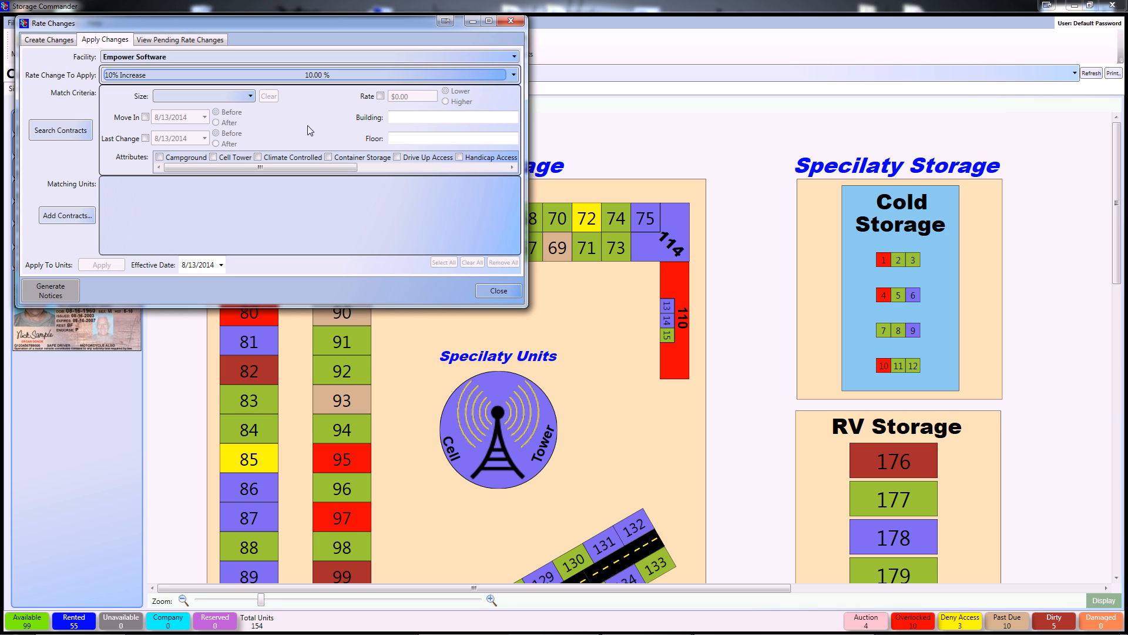
mouse_move(253, 104)
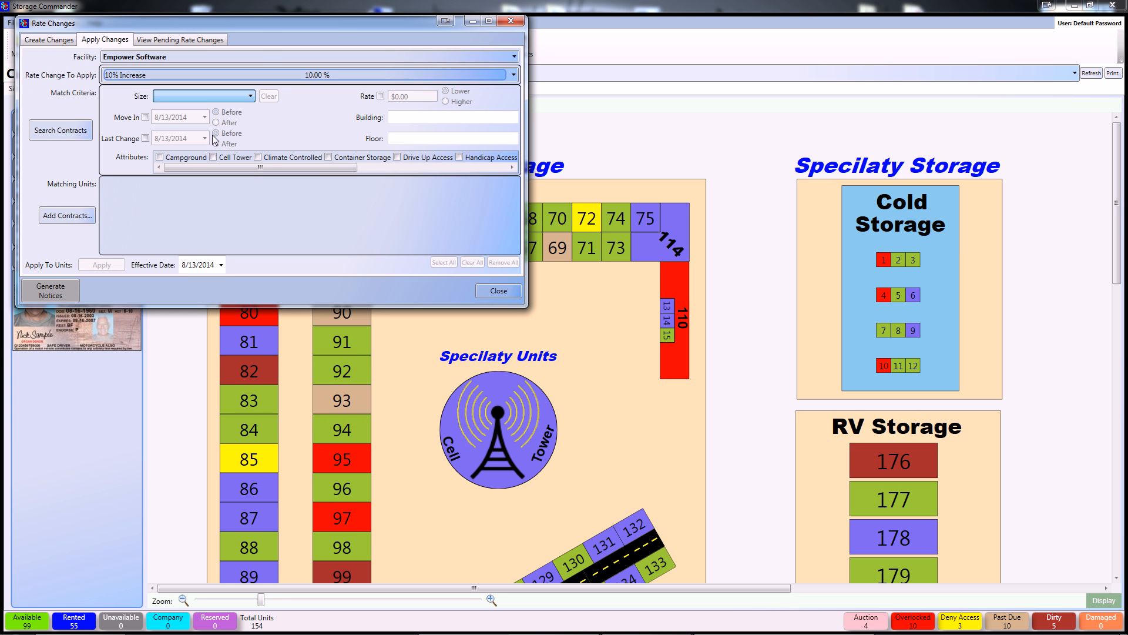
left_click(204, 96)
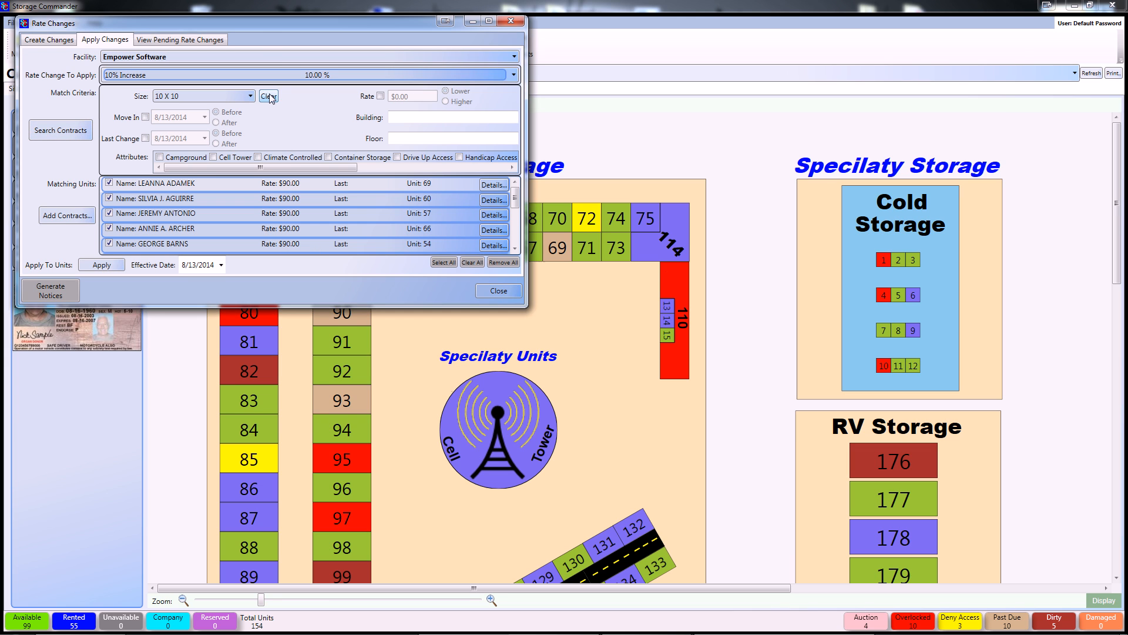
left_click(268, 95)
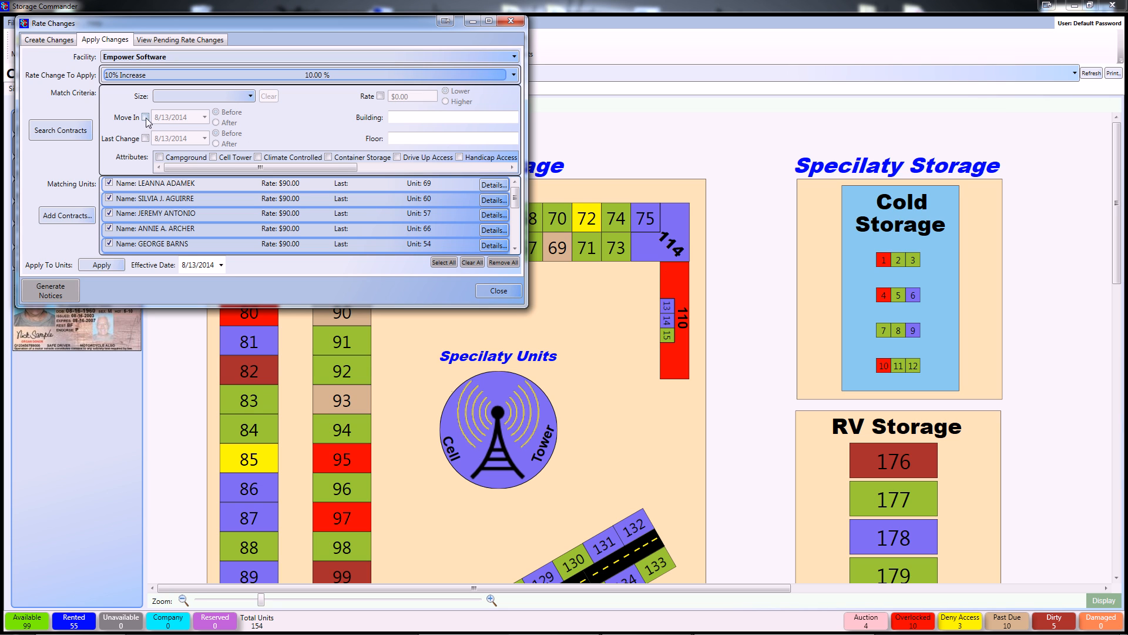
left_click(205, 116)
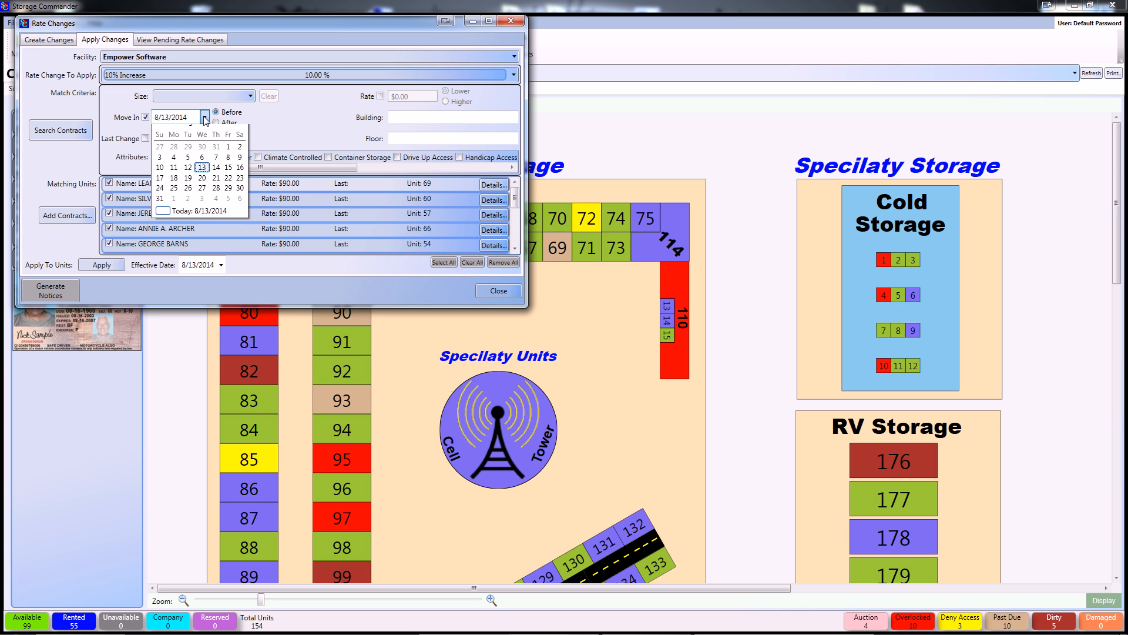
left_click(161, 133)
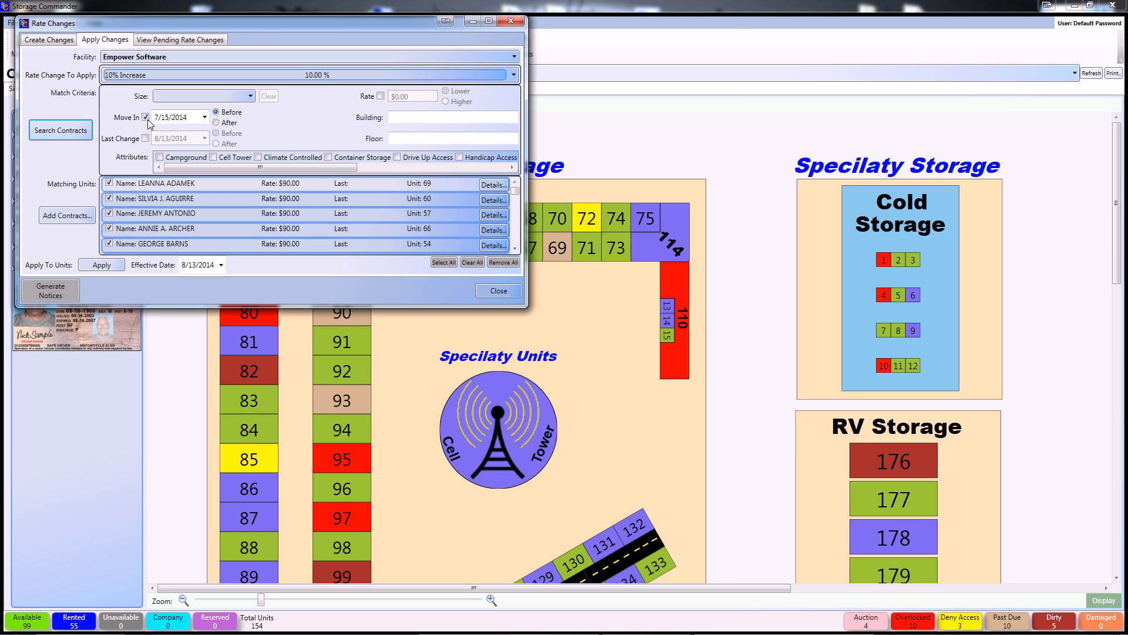
Step: Drop the move-in filter, search all matching contracts, and set effective date 9/15/2014
left_click(60, 130)
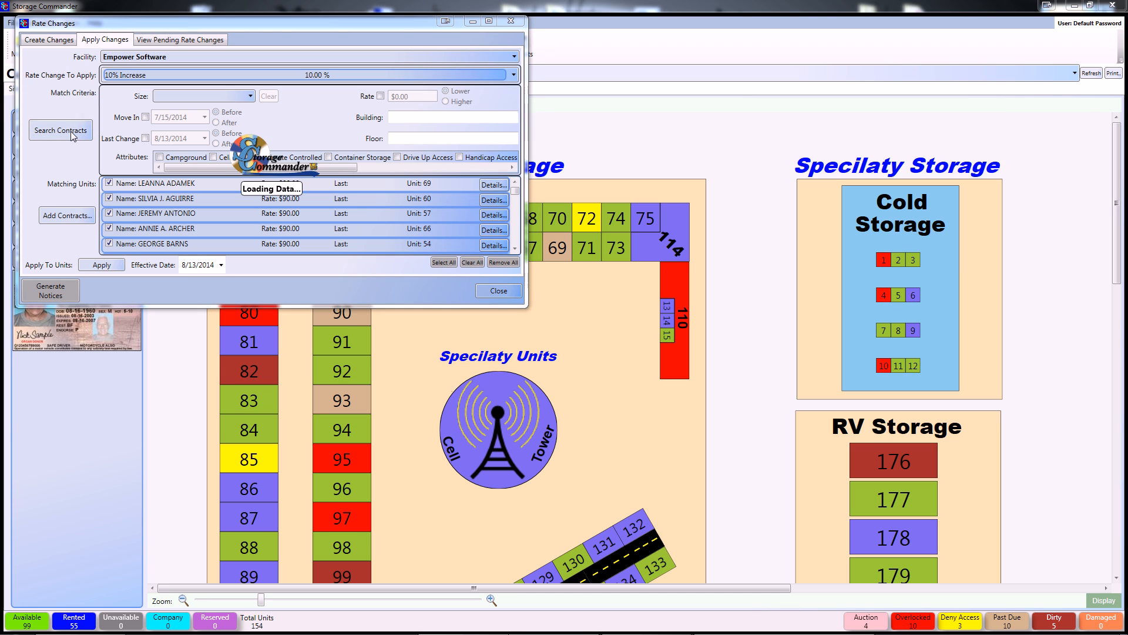
left_click(60, 130)
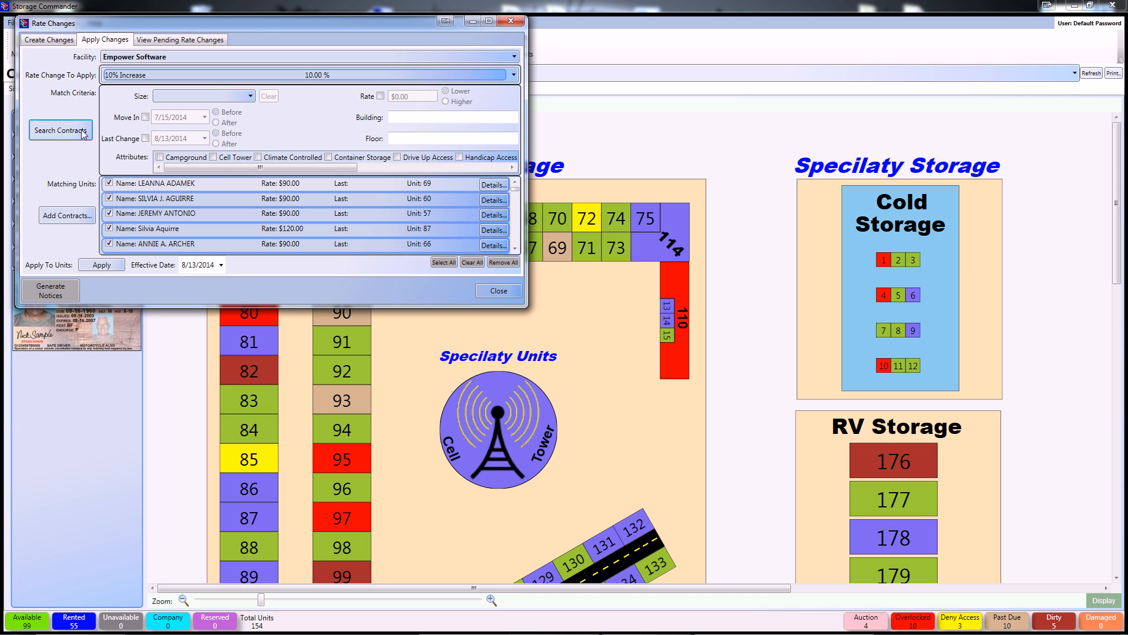
mouse_move(402, 258)
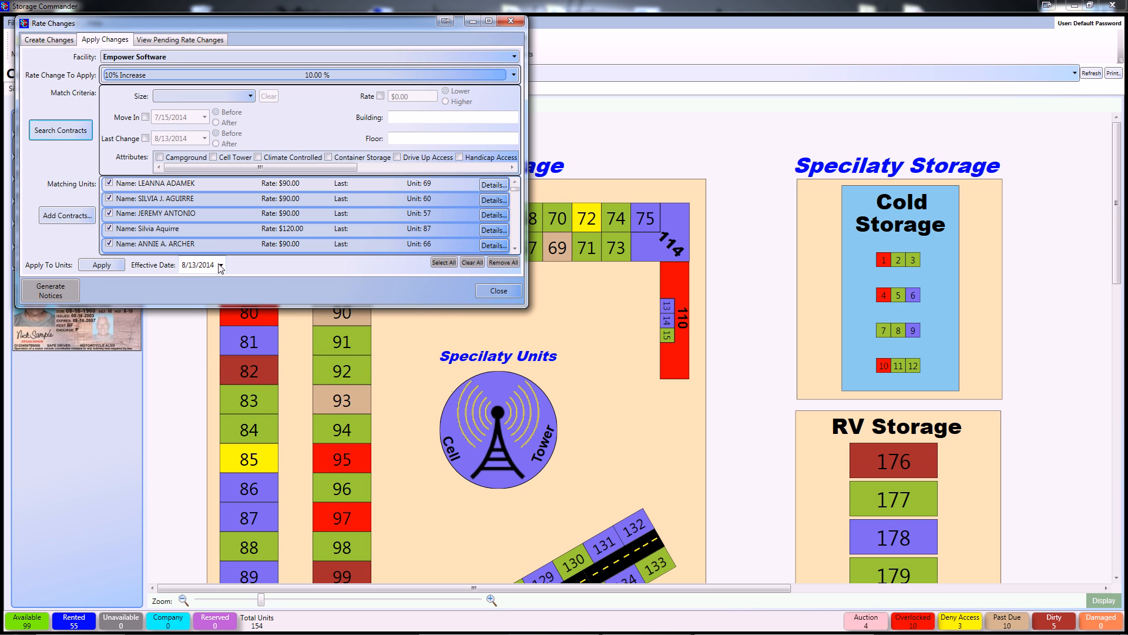
left_click(221, 264)
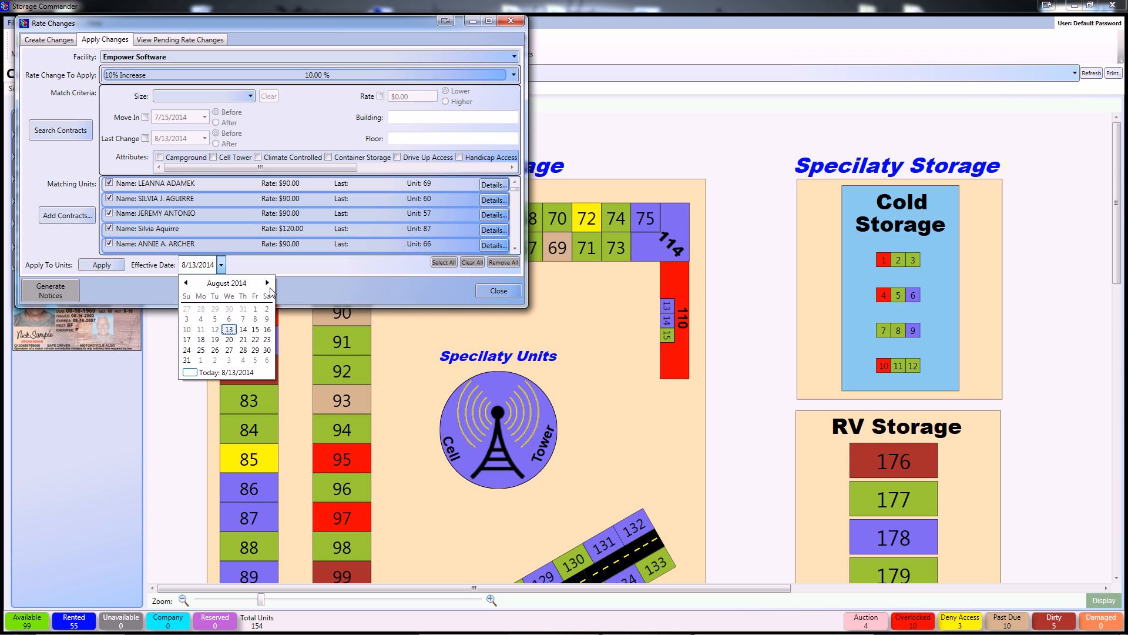
left_click(266, 282)
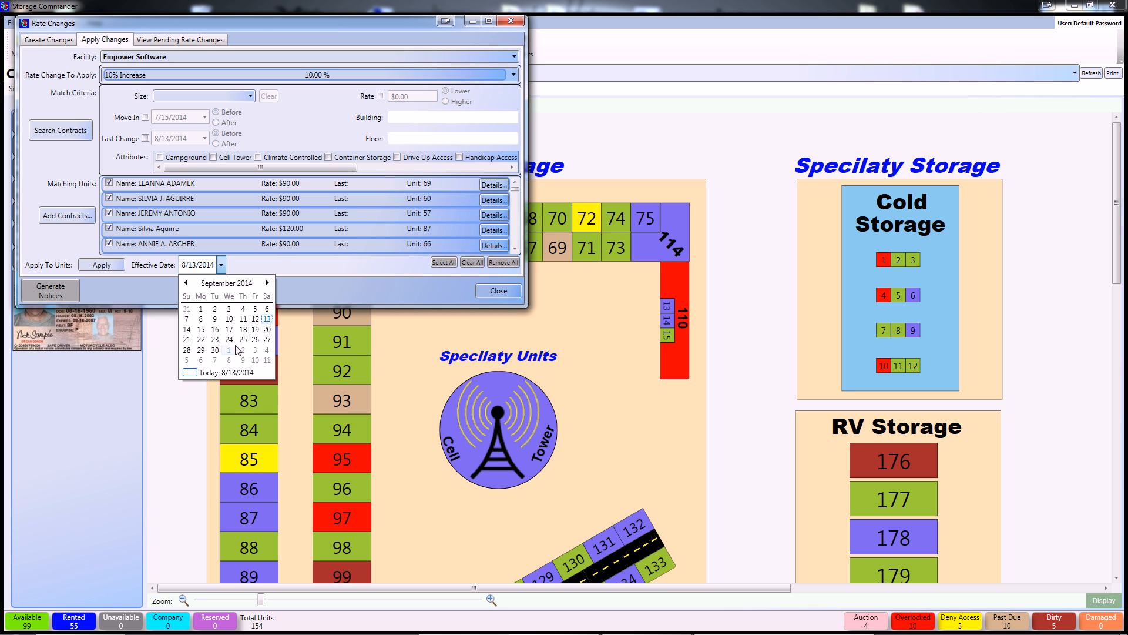
left_click(200, 339)
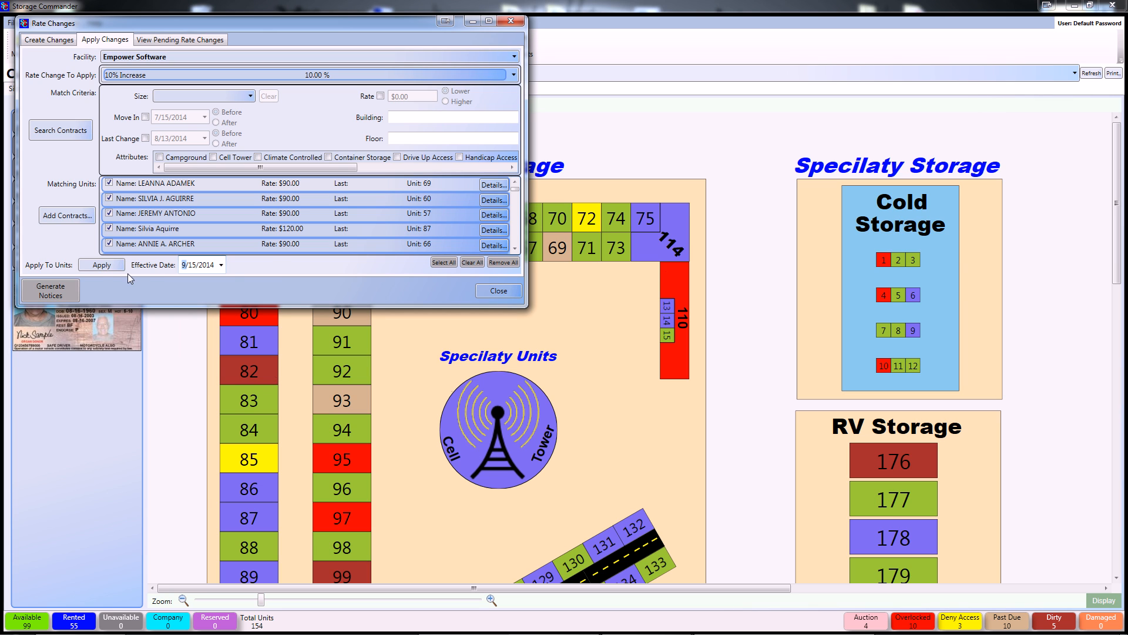
Step: Apply the 10% Increase to the listed units and confirm the success message
left_click(101, 264)
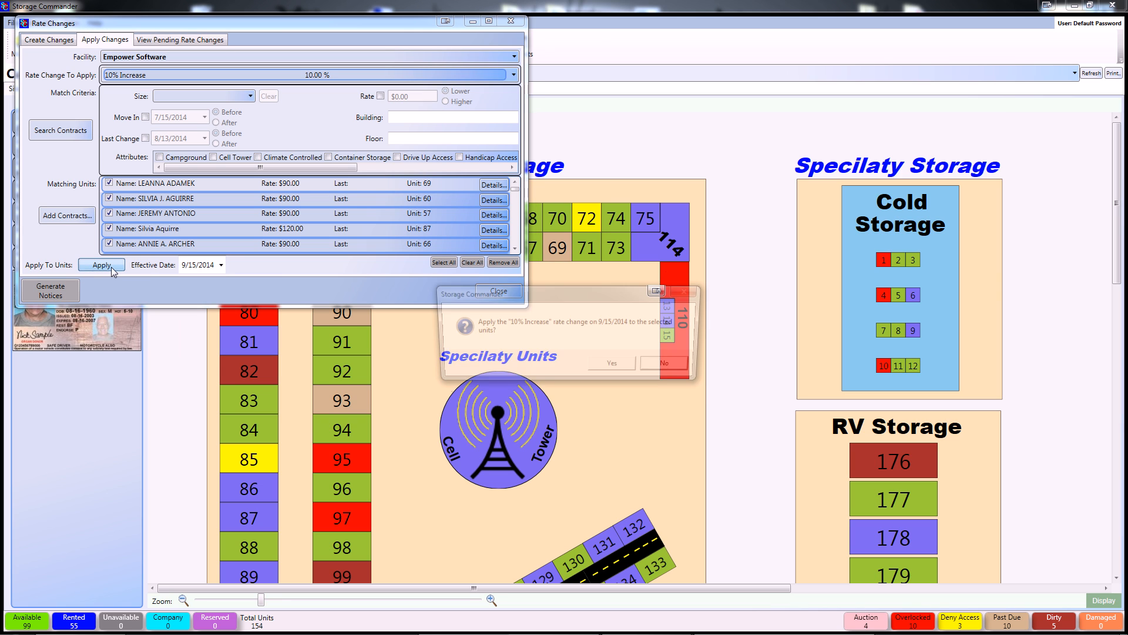
left_click(611, 361)
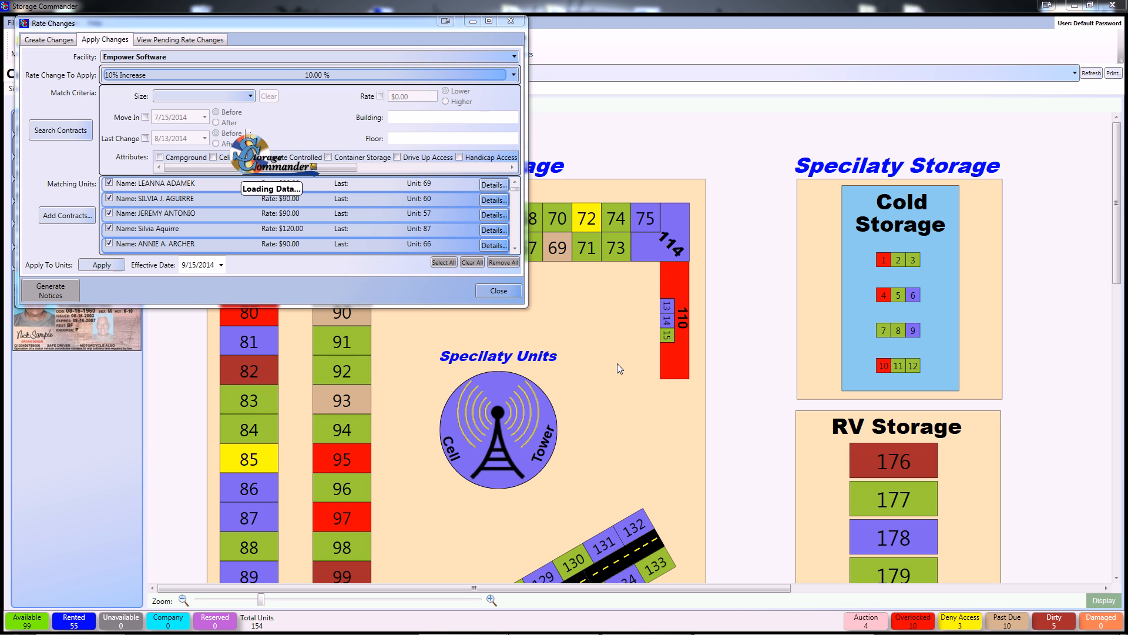
left_click(101, 264)
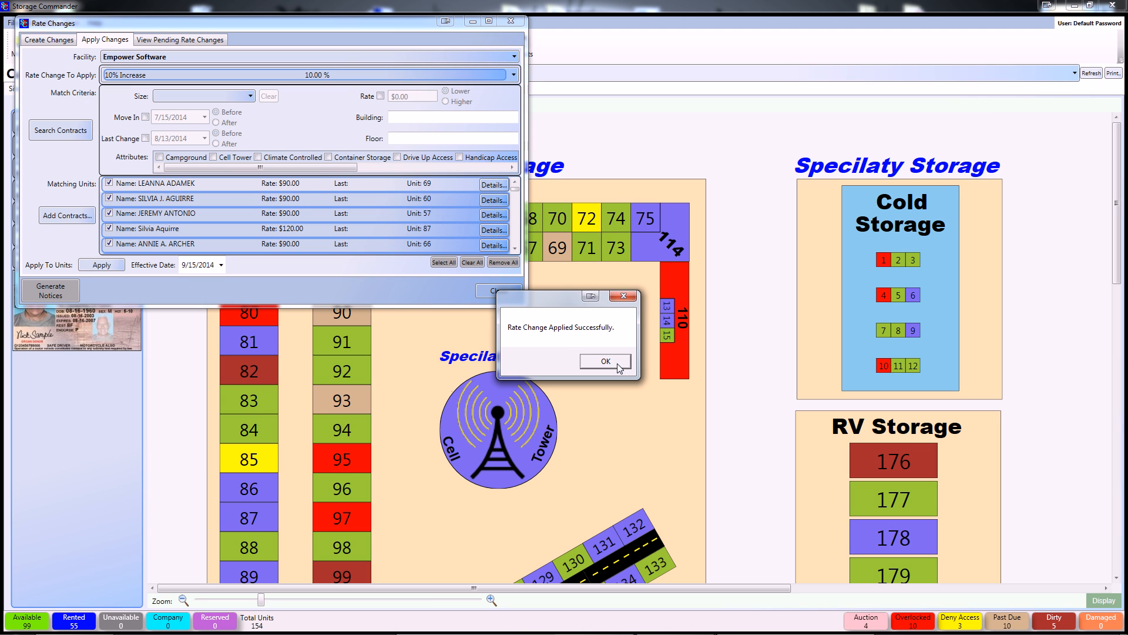
left_click(604, 361)
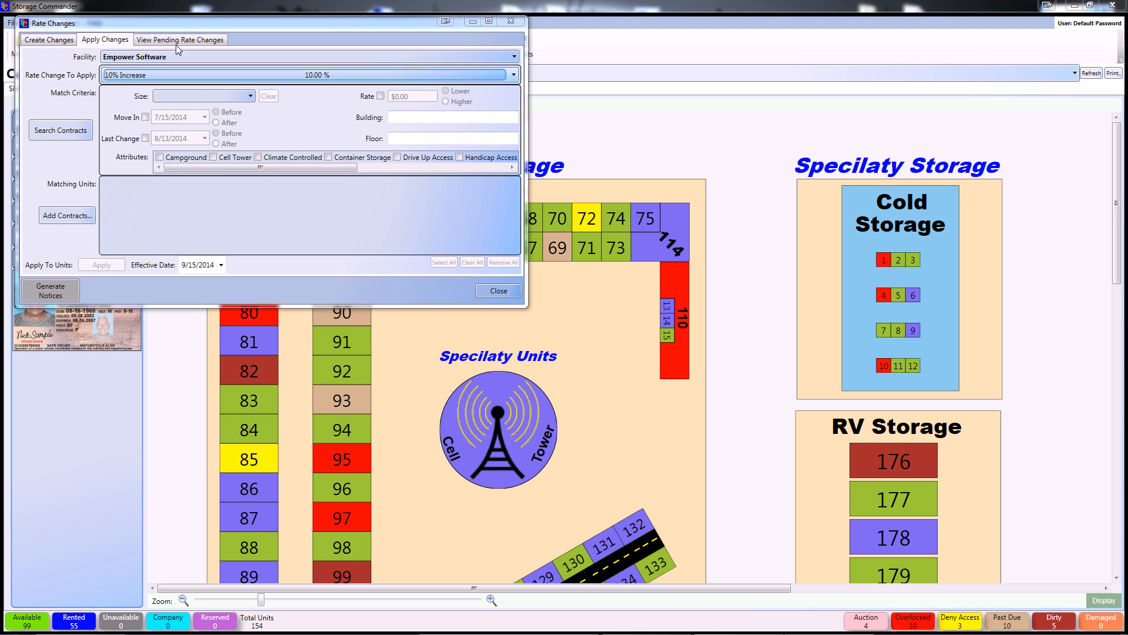
Step: List pending rate changes for Empower Software, showing the 10% Increase across 55 units
left_click(180, 39)
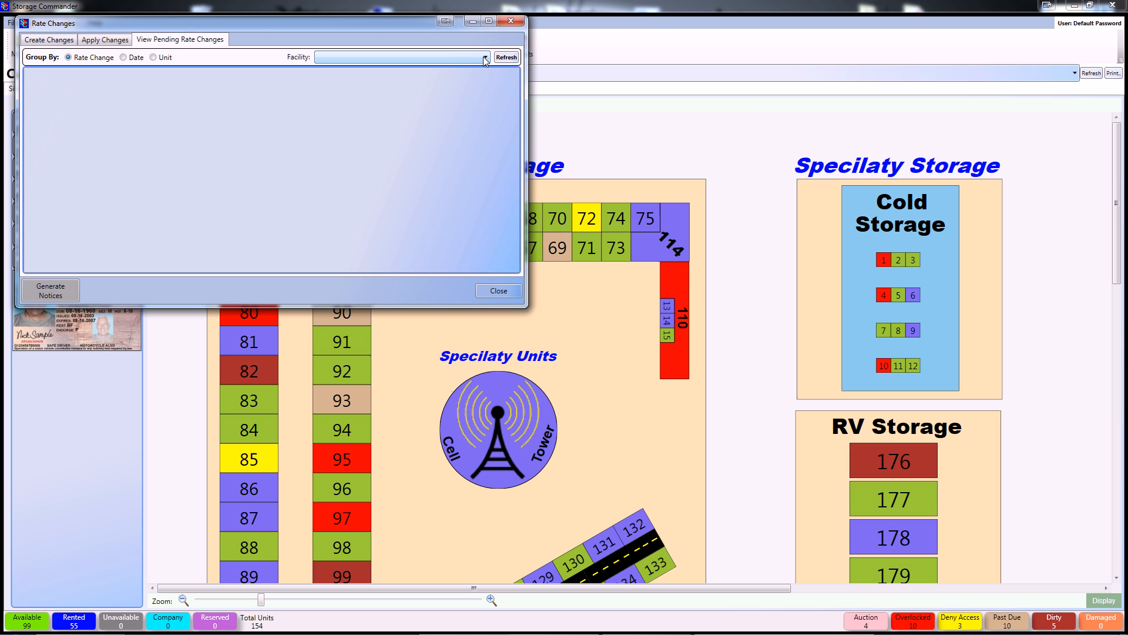
left_click(485, 56)
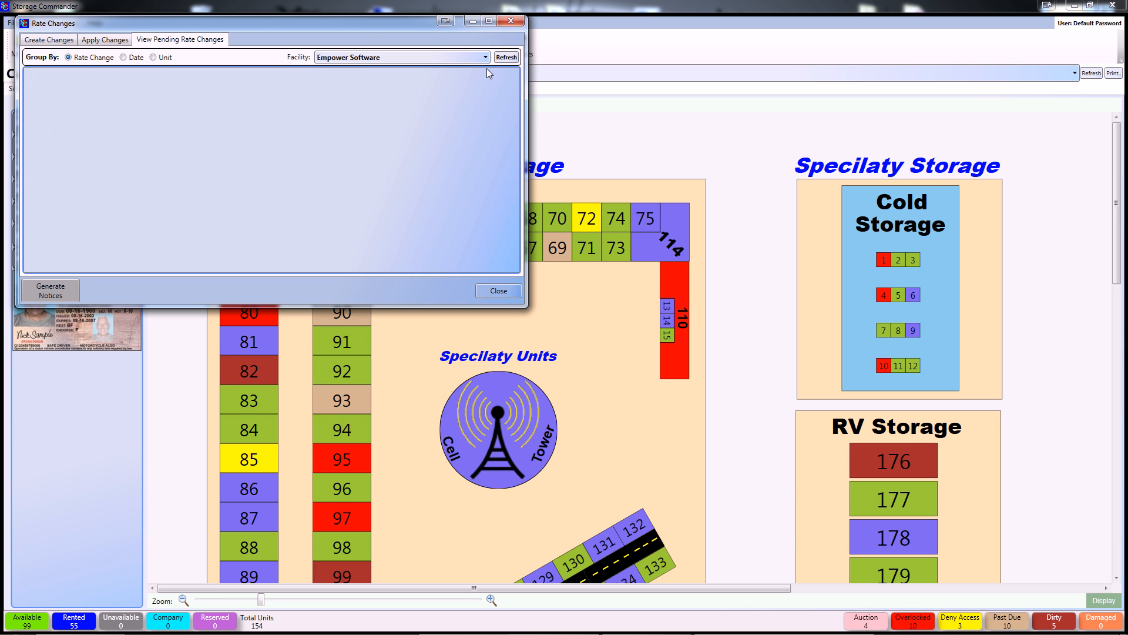
left_click(506, 56)
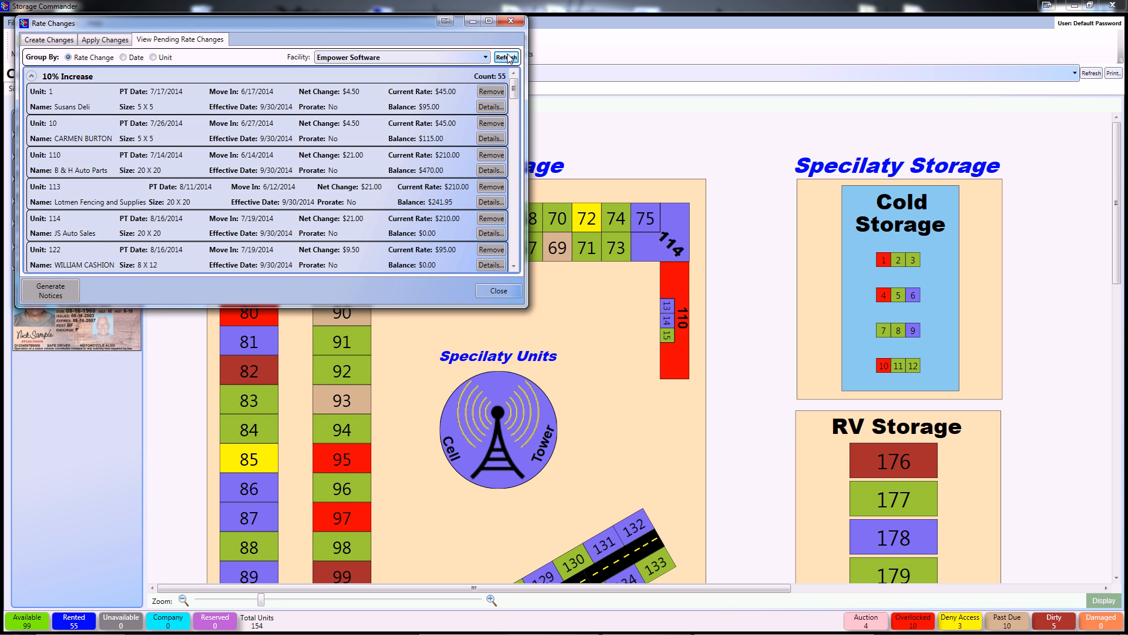